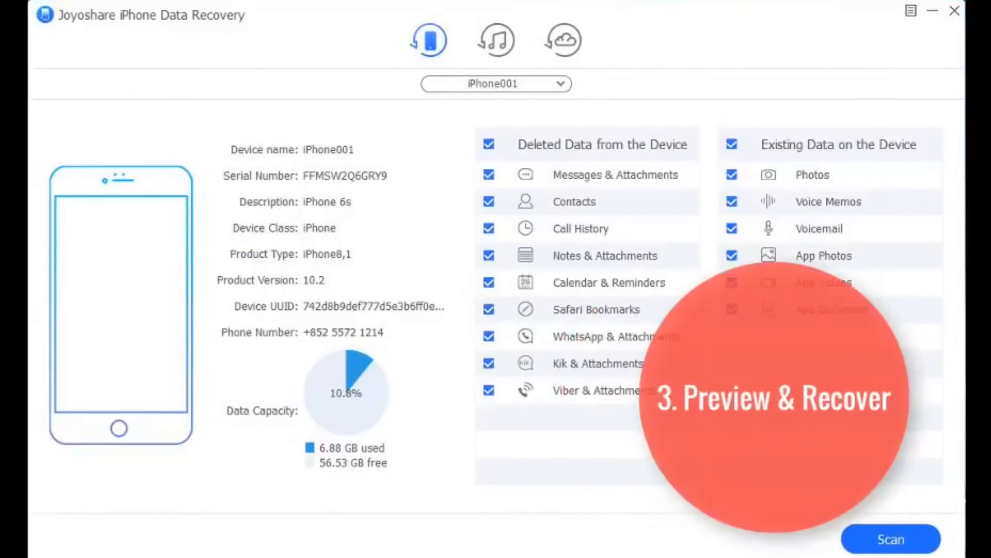
Recover the previewed photos and select Contacts plus all Existing Data types for recovery
{"action": "left_click", "coordinate": [890, 540]}
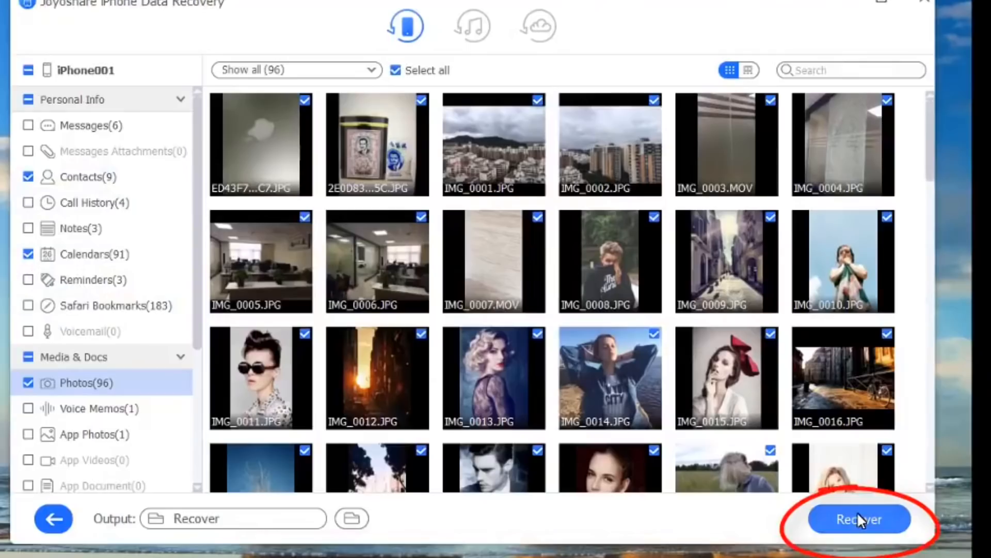
{"action": "left_click", "coordinate": [858, 518]}
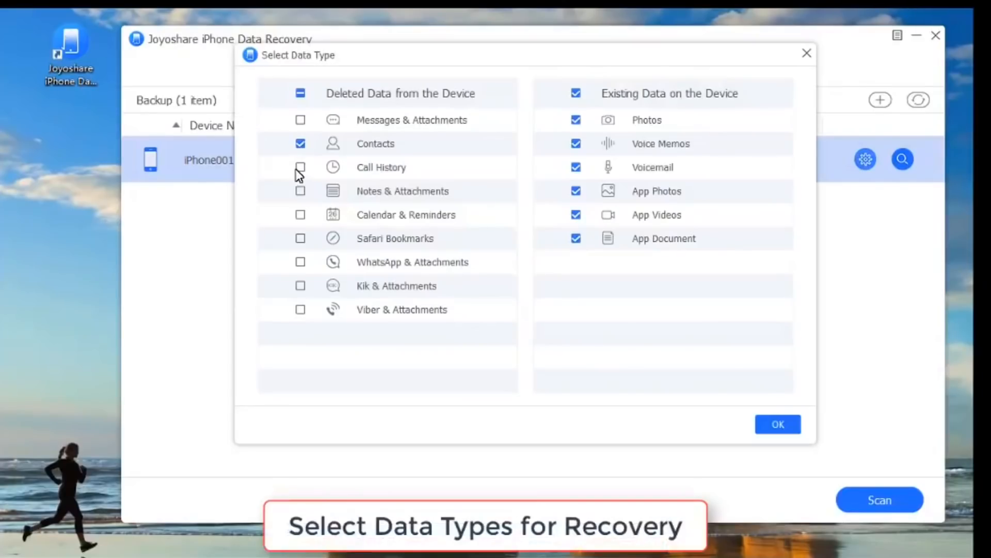